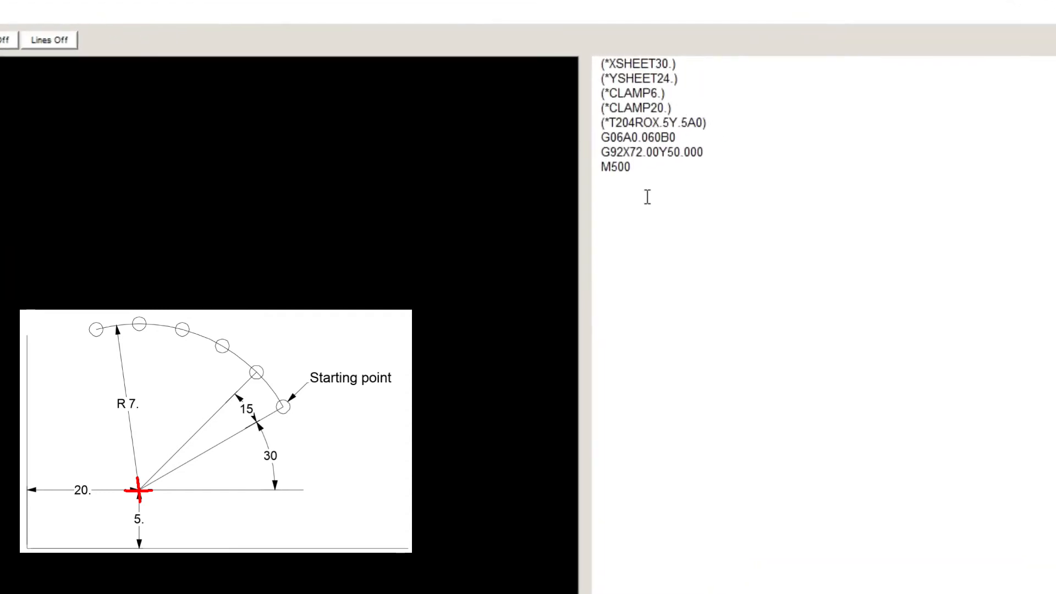
Step: Enter the G72 origin line G72X20.0Y5.0 in the code pane
{"action": "type", "text": "G"}
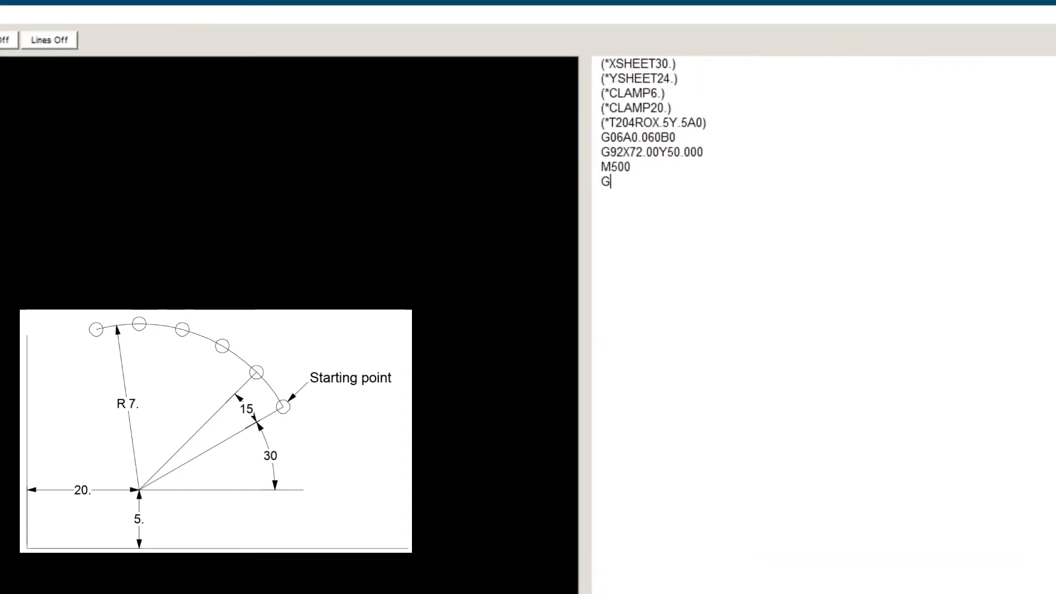
{"action": "type", "text": "72"}
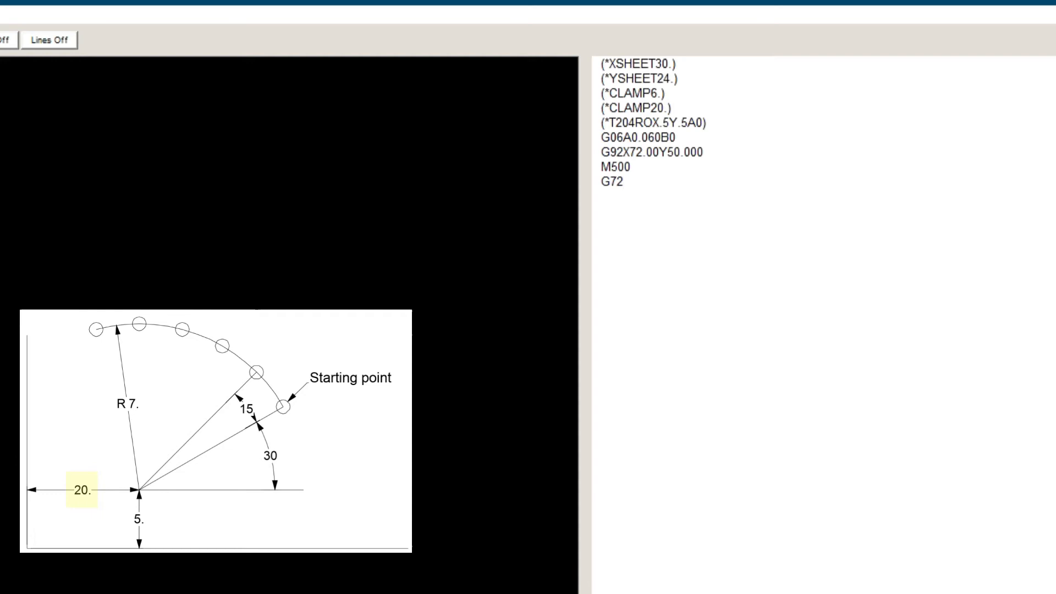
{"action": "type", "text": "X20"}
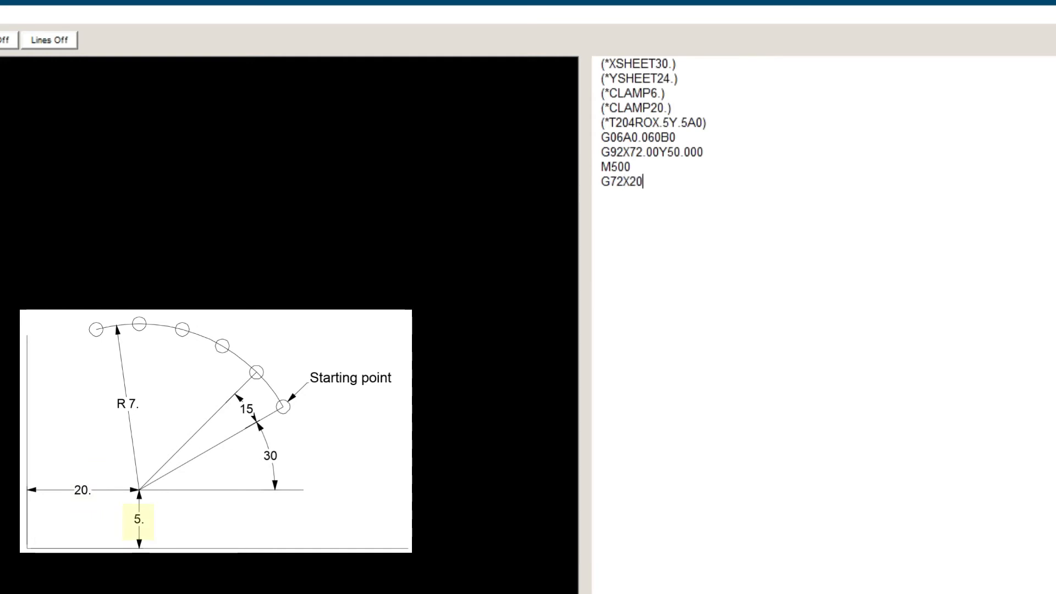
{"action": "type", "text": ".0Y"}
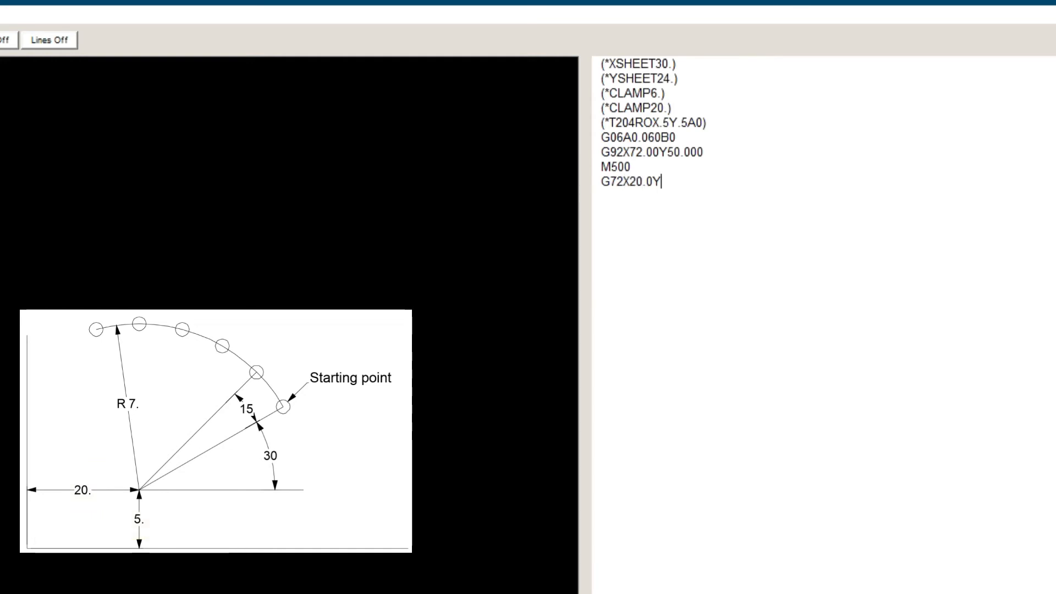
{"action": "type", "text": "5.0"}
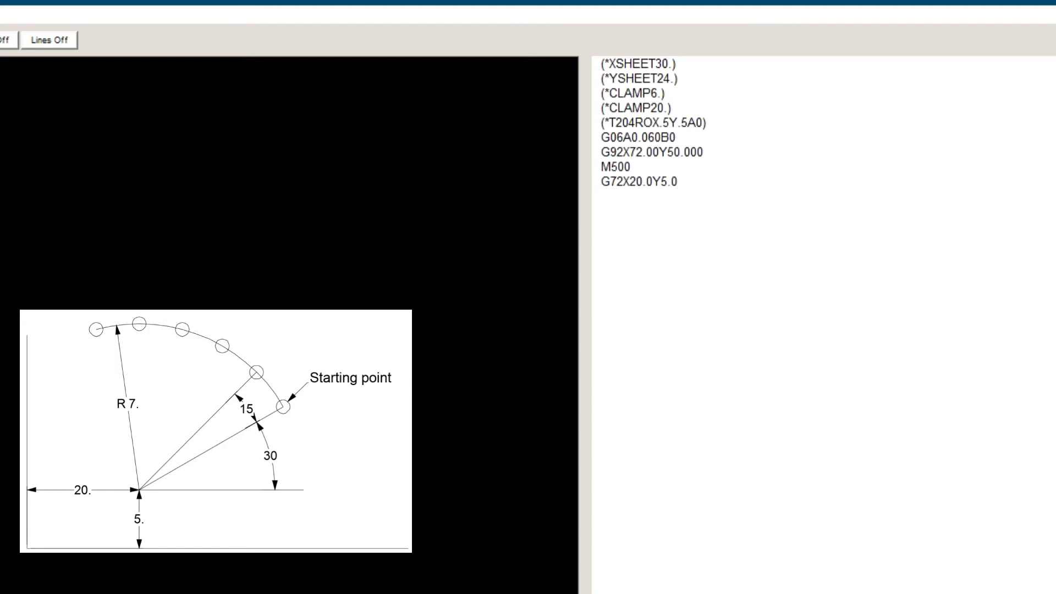
Step: Add the six-hole arc line G29I7.0J30.0P15.0K6T204, followed by a G50 line
{"action": "type", "text": "G29I"}
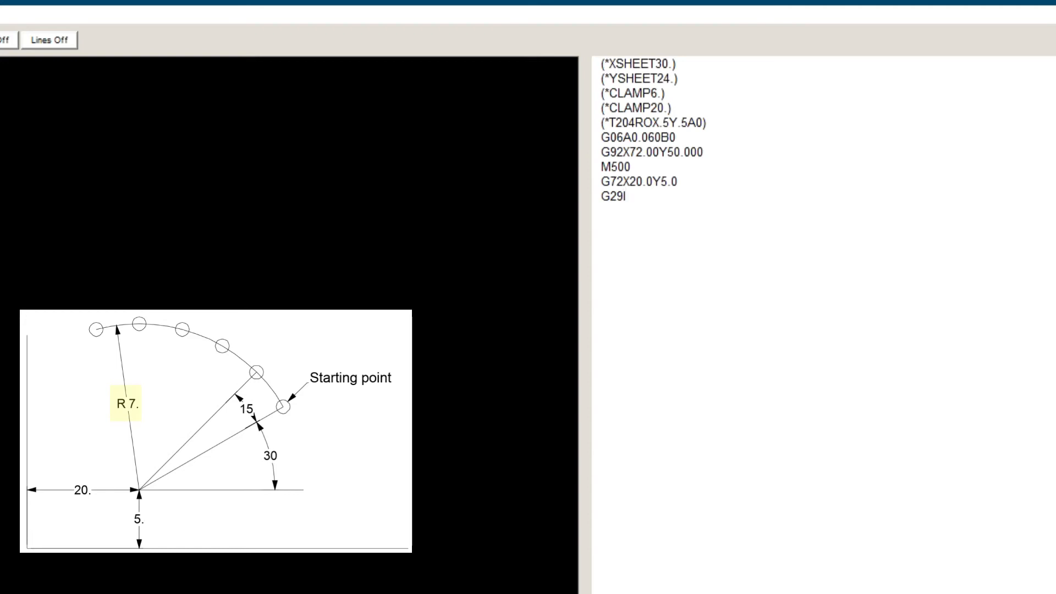
{"action": "type", "text": "7."}
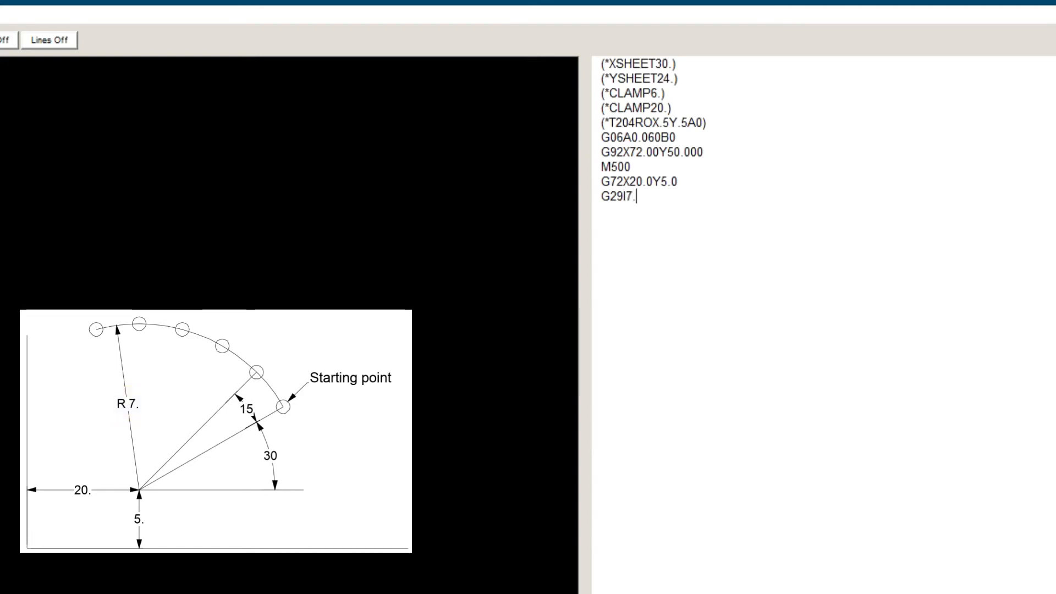
{"action": "type", "text": "0"}
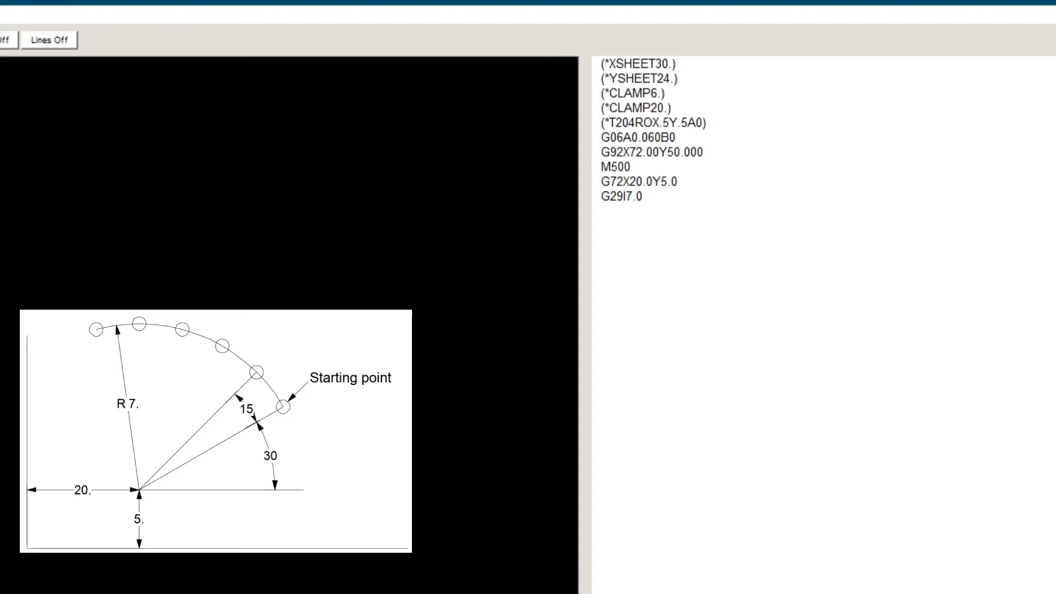
{"action": "type", "text": "J30"}
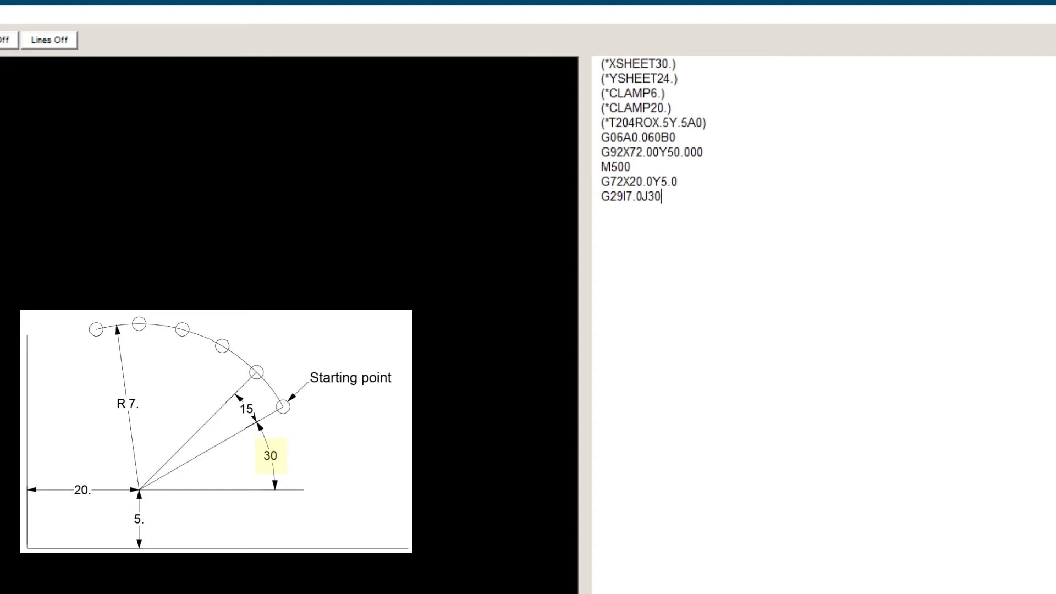
{"action": "type", "text": ".0P15"}
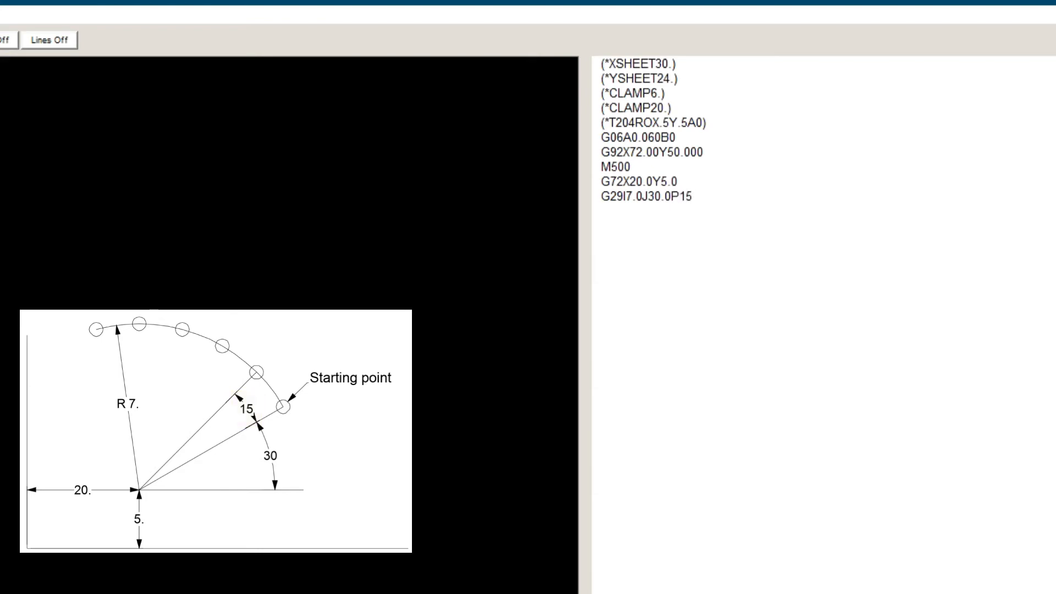
{"action": "type", "text": ".0"}
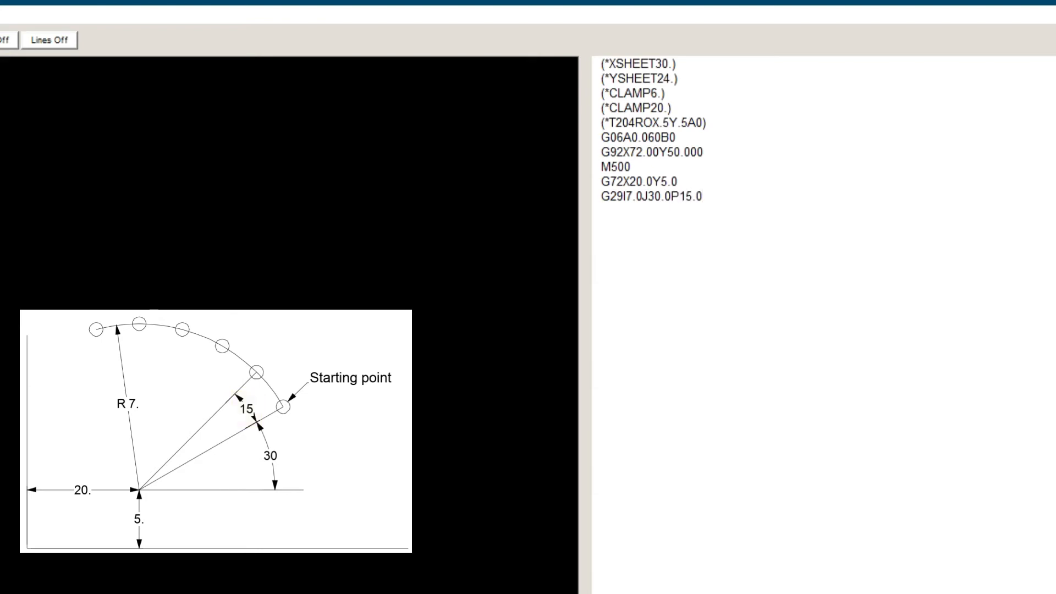
{"action": "type", "text": "K"}
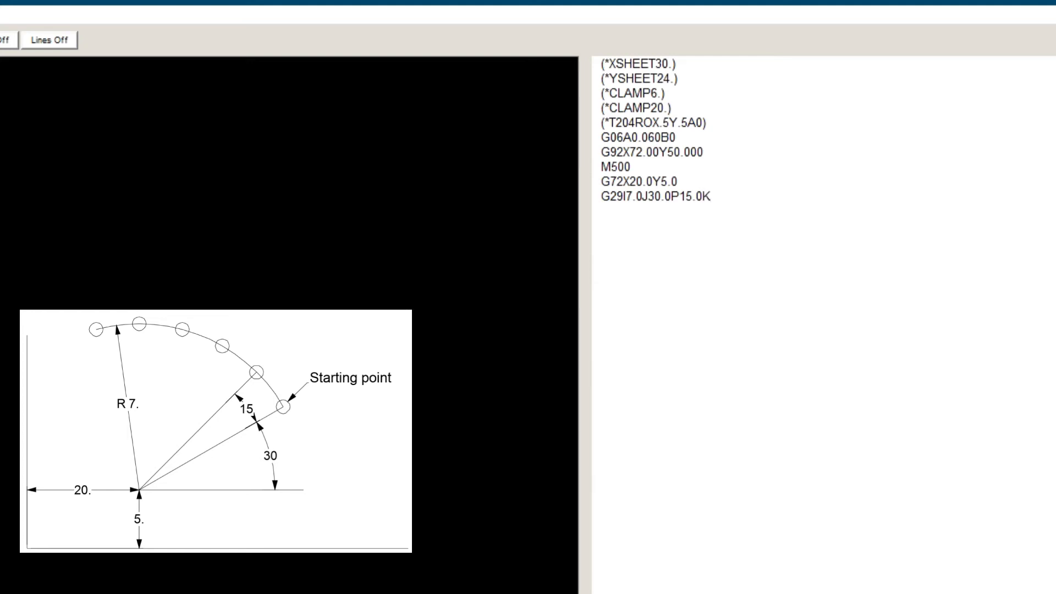
{"action": "type", "text": "6."}
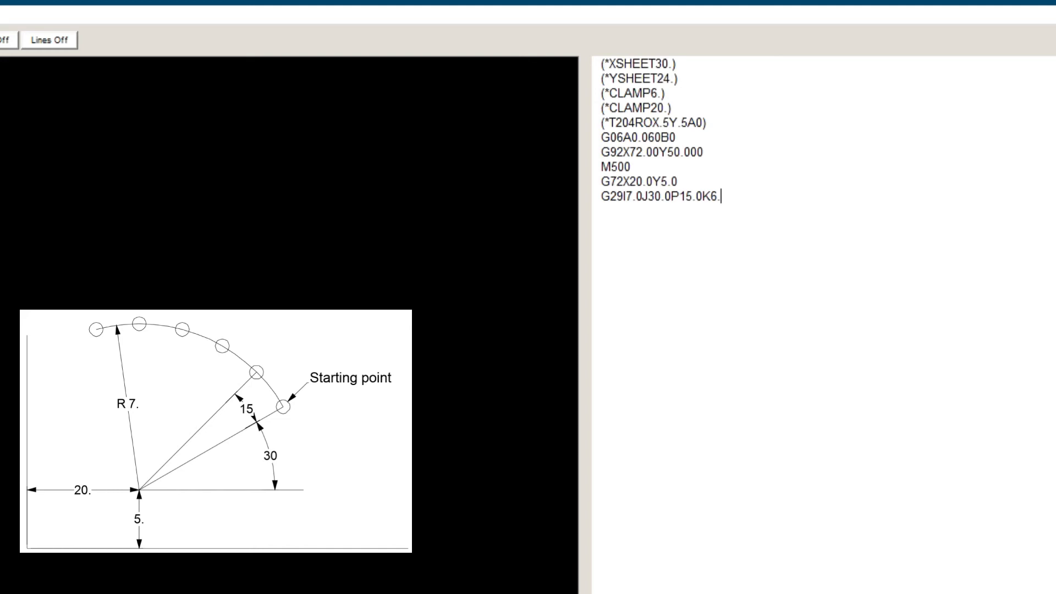
{"action": "type", "text": "T"}
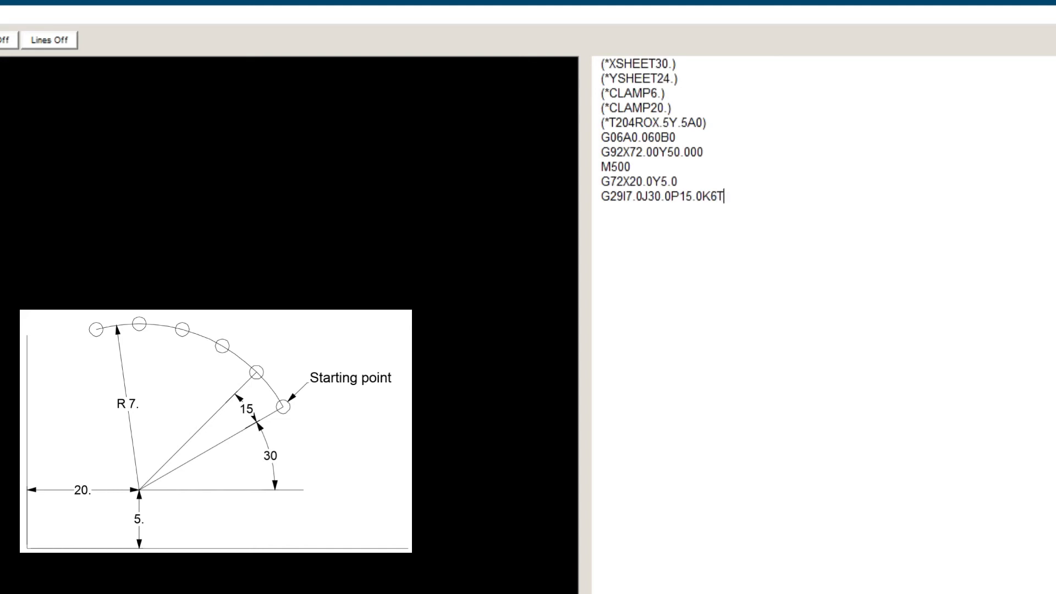
{"action": "type", "text": "204"}
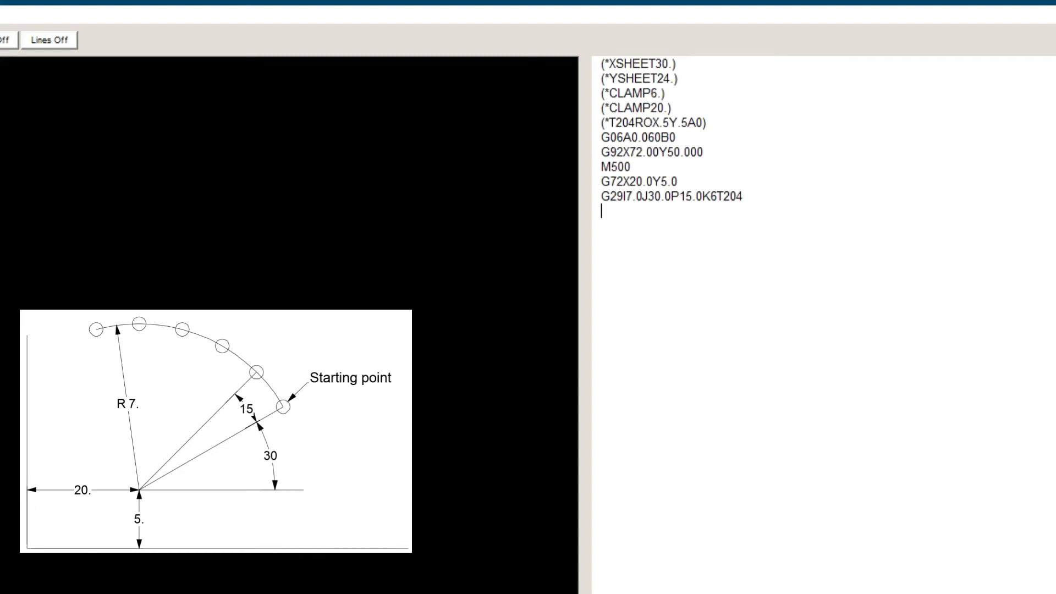
{"action": "type", "text": "G50"}
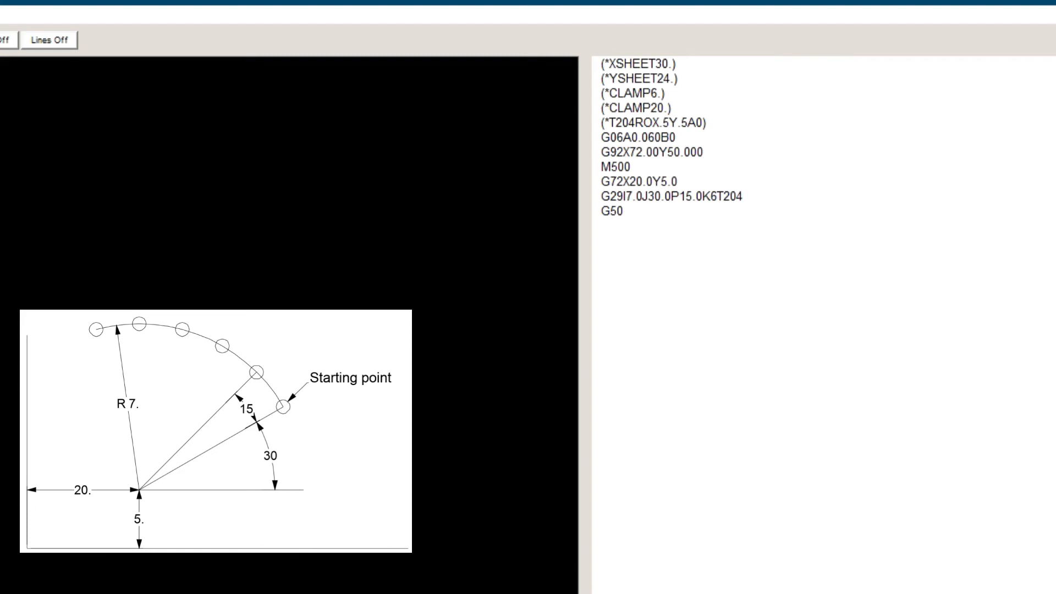
Step: Run the simulation to punch six holes counterclockwise along the arc
{"action": "left_click", "coordinate": [601, 228]}
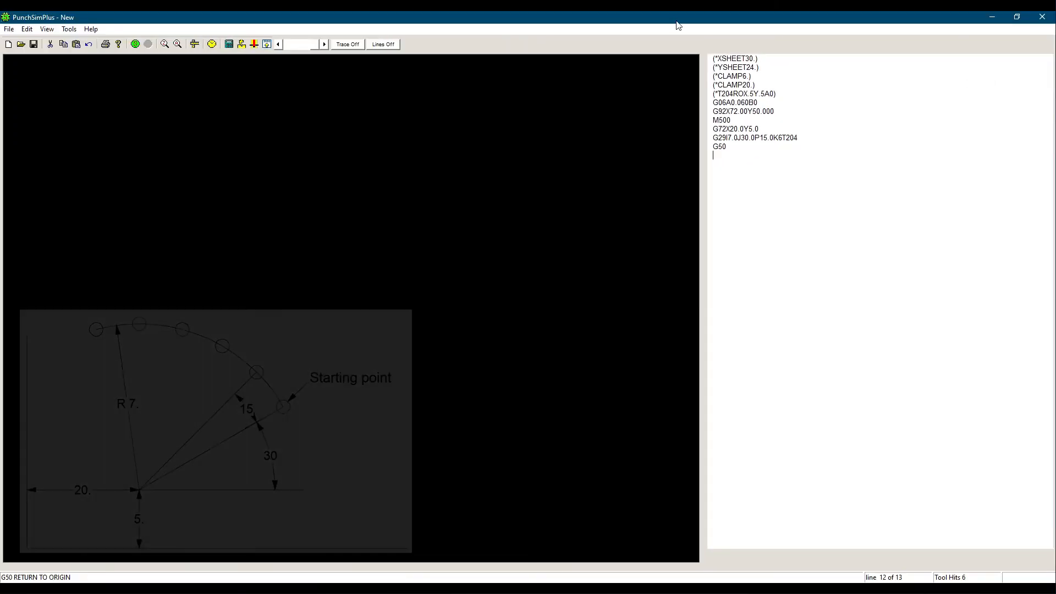
{"action": "left_click", "coordinate": [134, 44]}
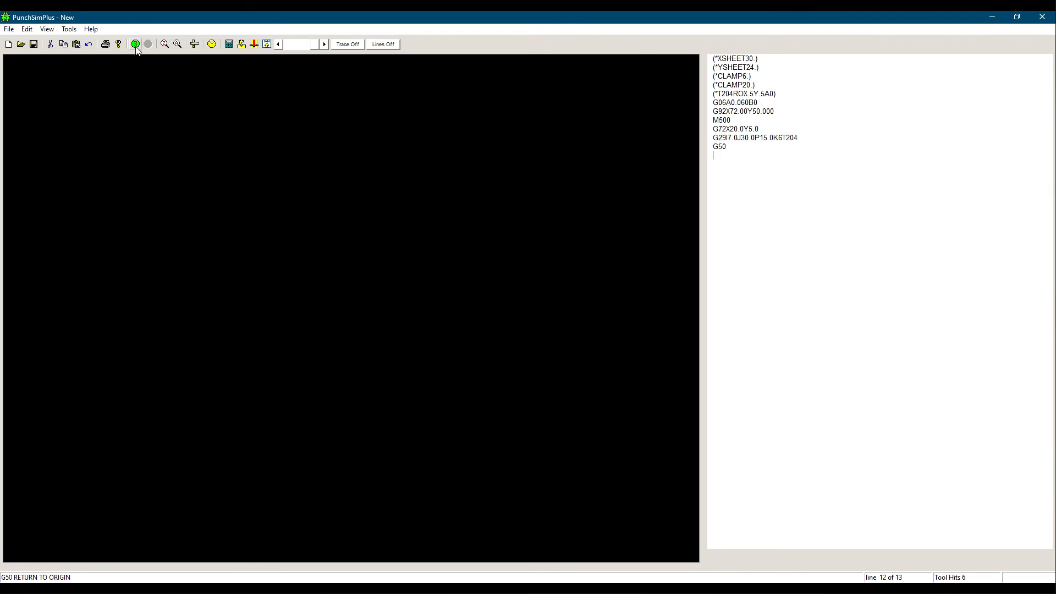
{"action": "left_click", "coordinate": [135, 44]}
{"action": "type", "text": "-"}
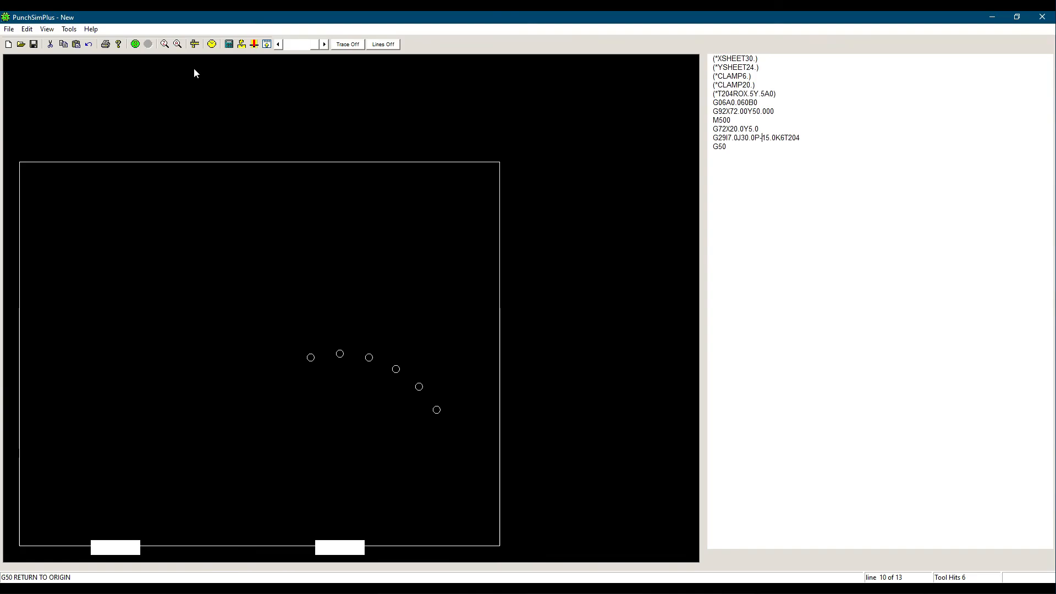
Step: Re-run the simulation to punch the six arc holes clockwise
{"action": "left_click", "coordinate": [135, 44]}
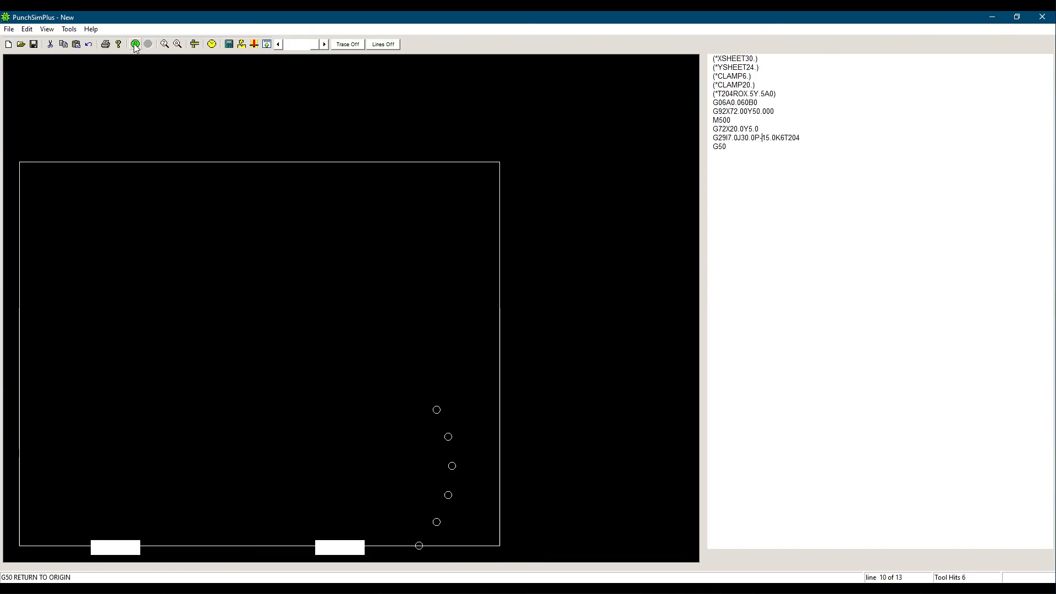